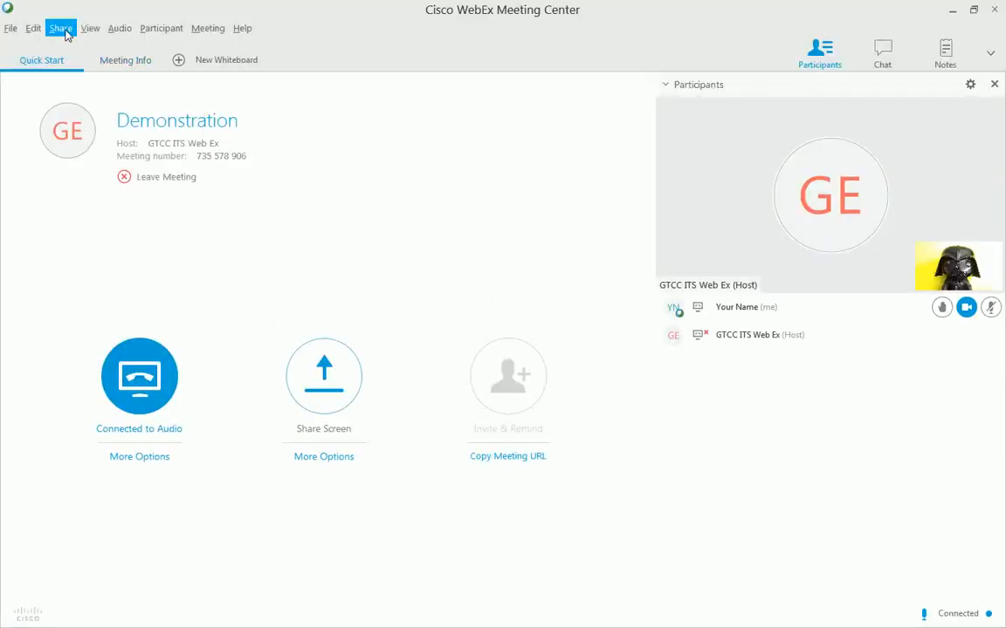
Step: Open the Share menu in the Demonstration meeting to list screen, file, application and whiteboard options
{"action": "left_click", "coordinate": [60, 28]}
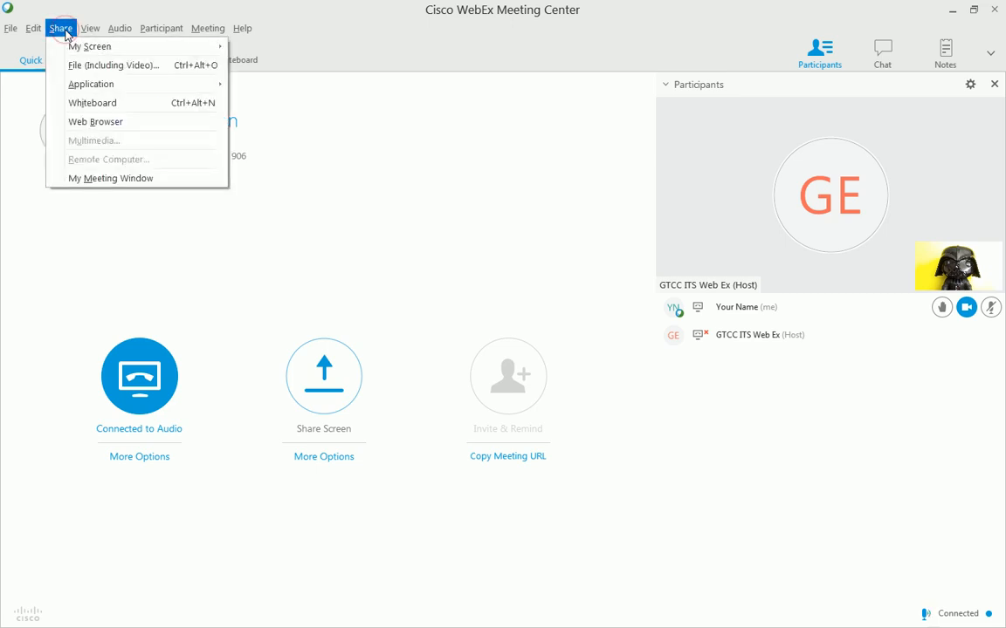
{"action": "mouse_move", "coordinate": [111, 178]}
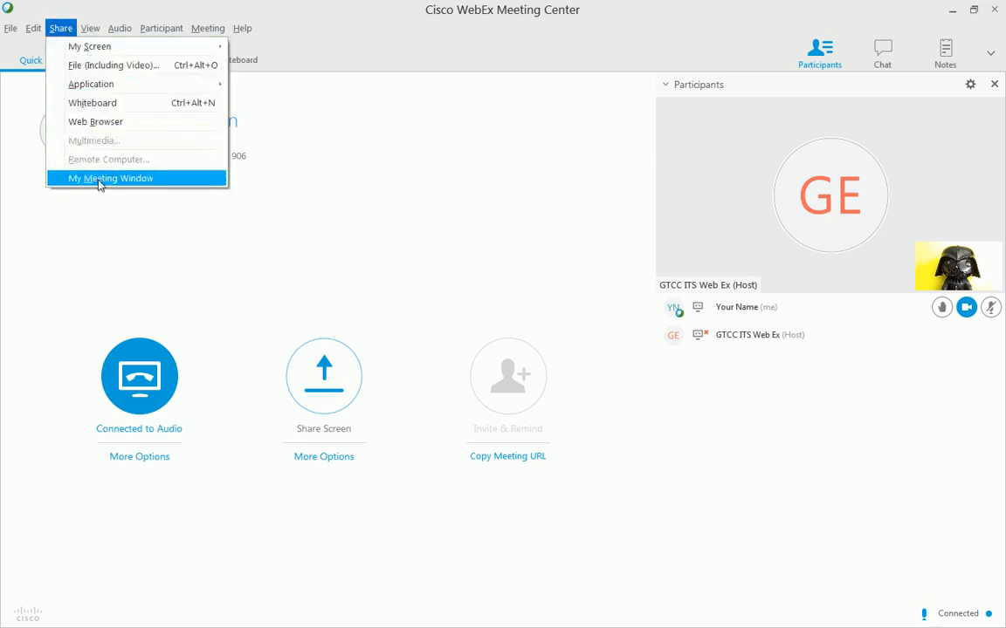
{"action": "mouse_move", "coordinate": [91, 102]}
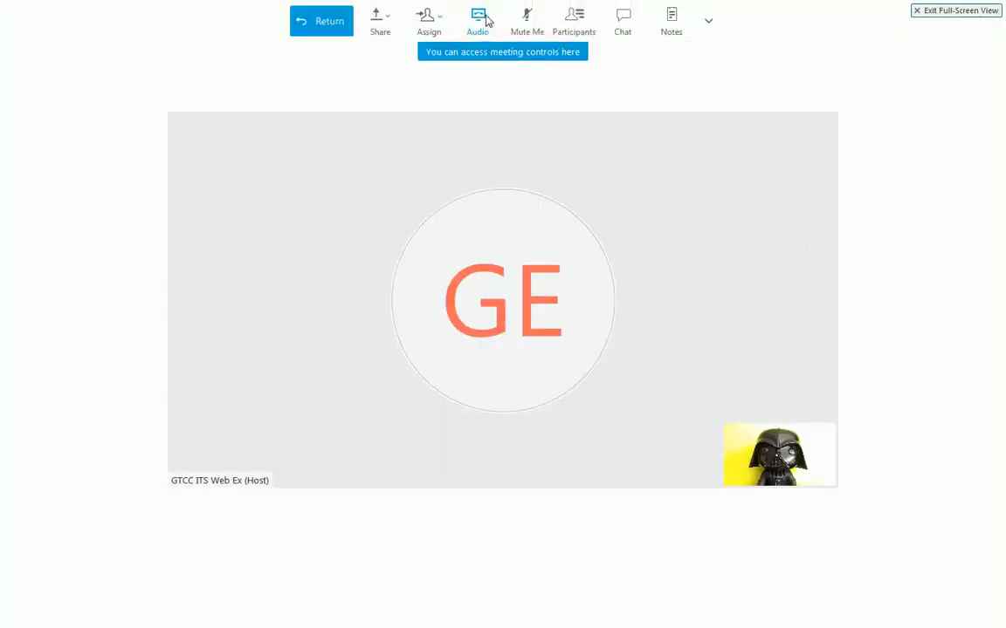
{"action": "mouse_move", "coordinate": [375, 19]}
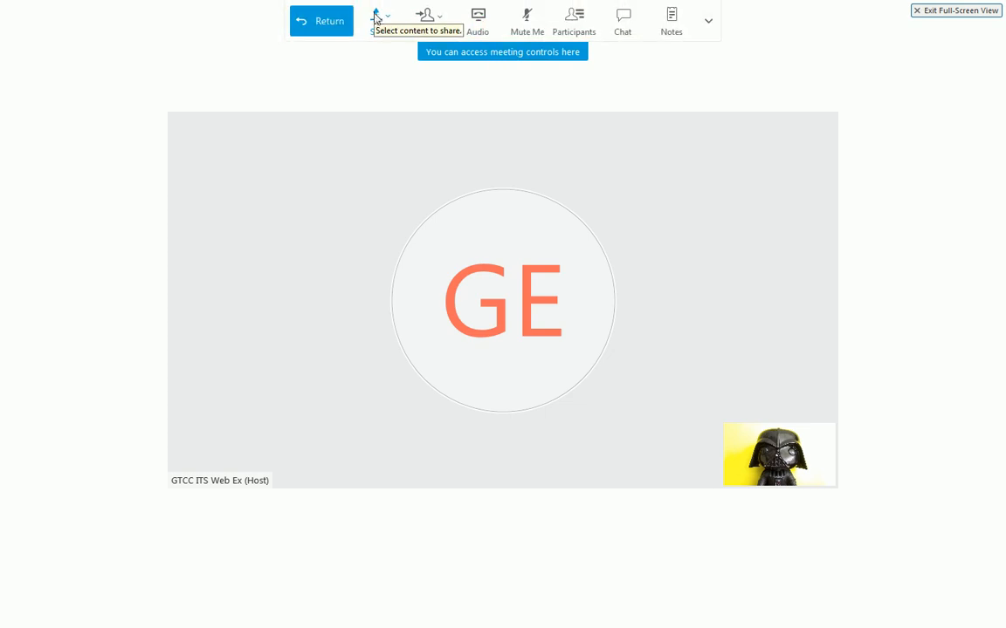
Step: Bring up the control-bar sharing choices for screen, file including video, and application
{"action": "left_click", "coordinate": [379, 21]}
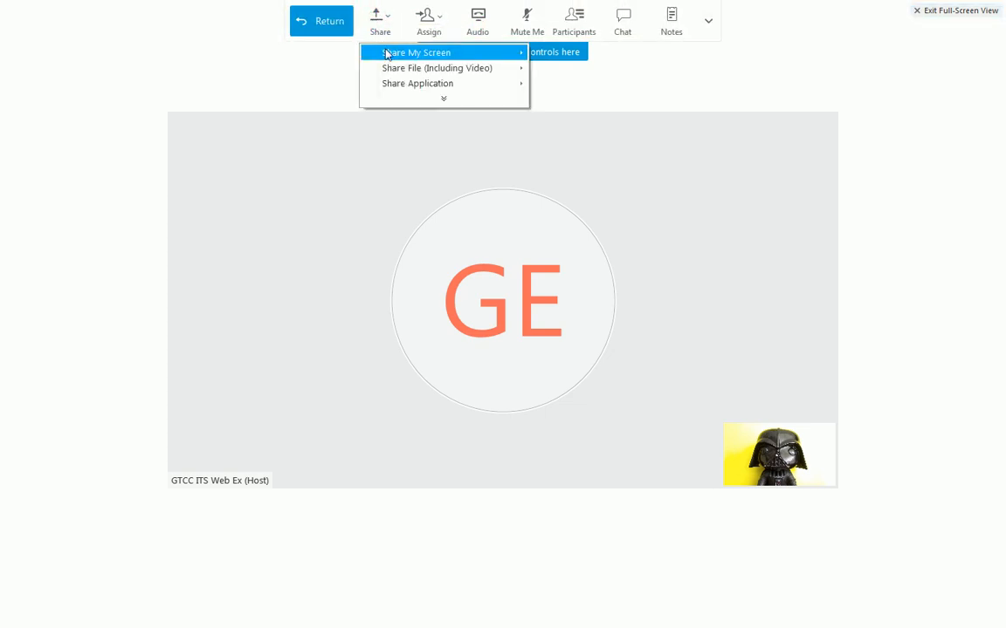
{"action": "mouse_move", "coordinate": [416, 52]}
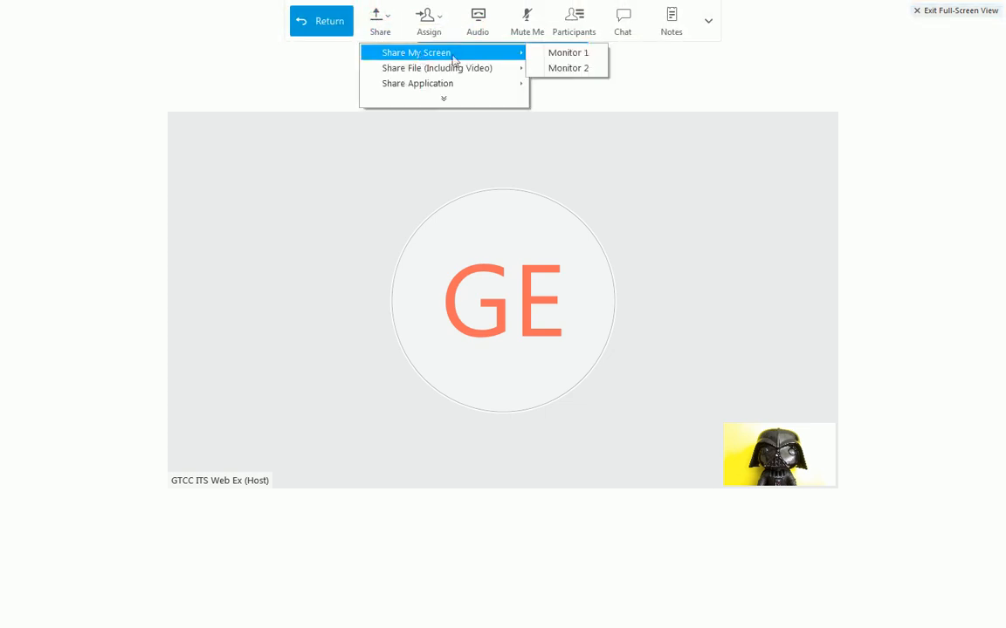
{"action": "mouse_move", "coordinate": [568, 52]}
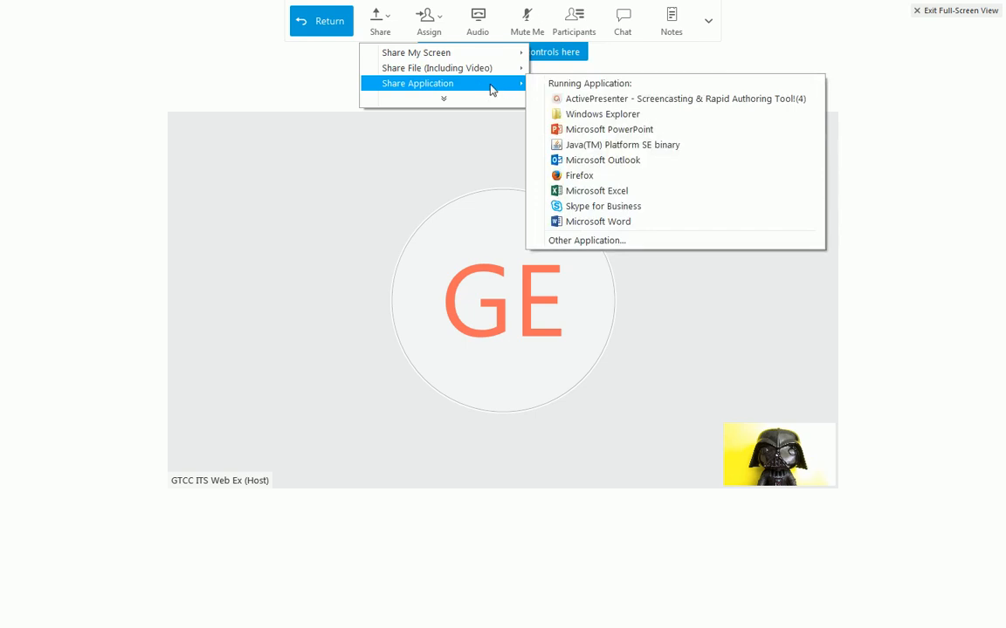
{"action": "mouse_move", "coordinate": [602, 113]}
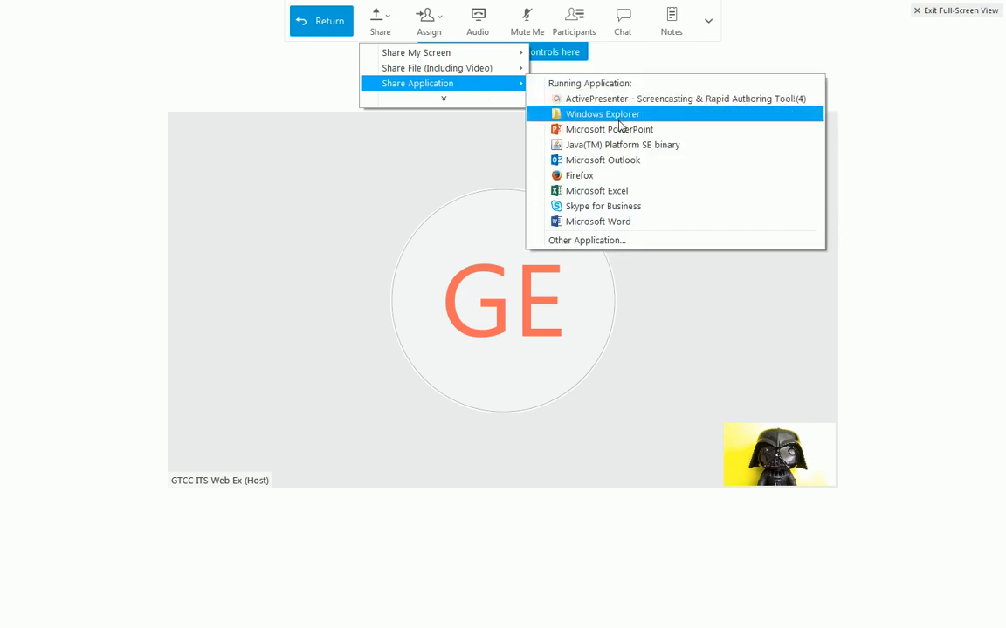
{"action": "mouse_move", "coordinate": [609, 130]}
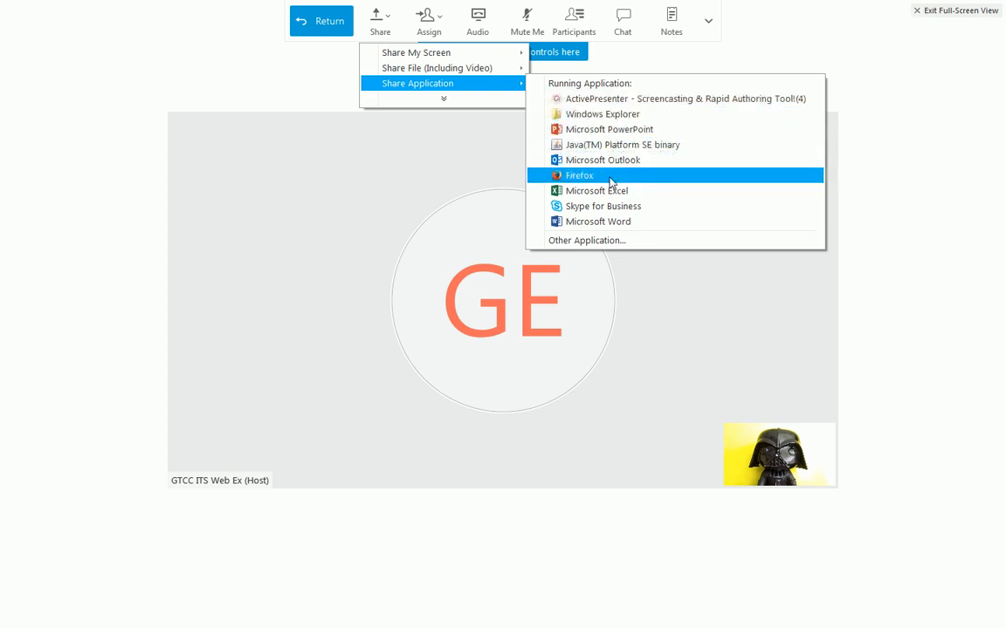
{"action": "mouse_move", "coordinate": [608, 129]}
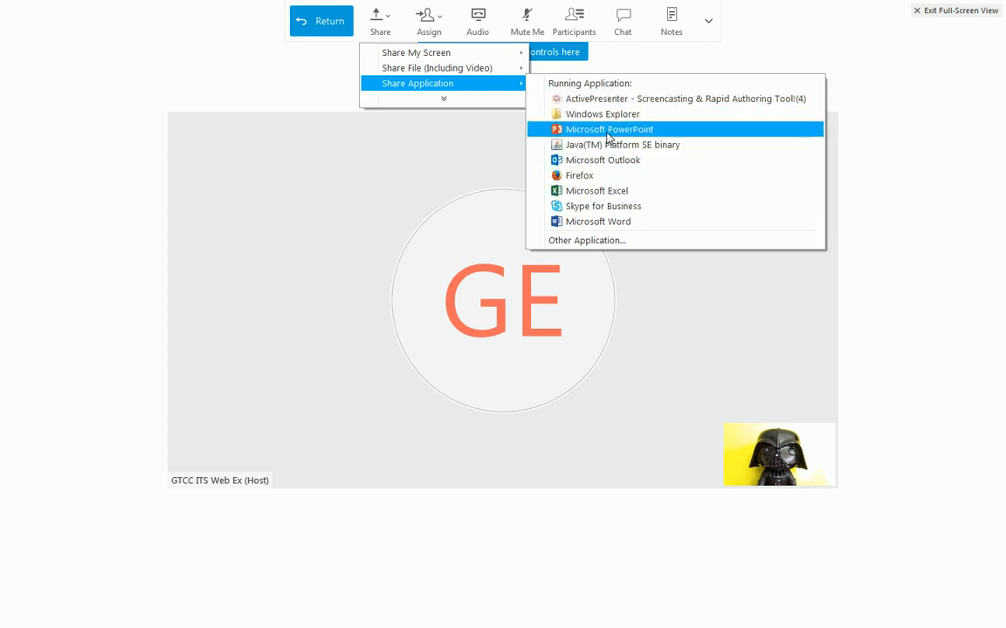
Step: Share the running Microsoft PowerPoint application with the Demonstration meeting
{"action": "left_click", "coordinate": [608, 129]}
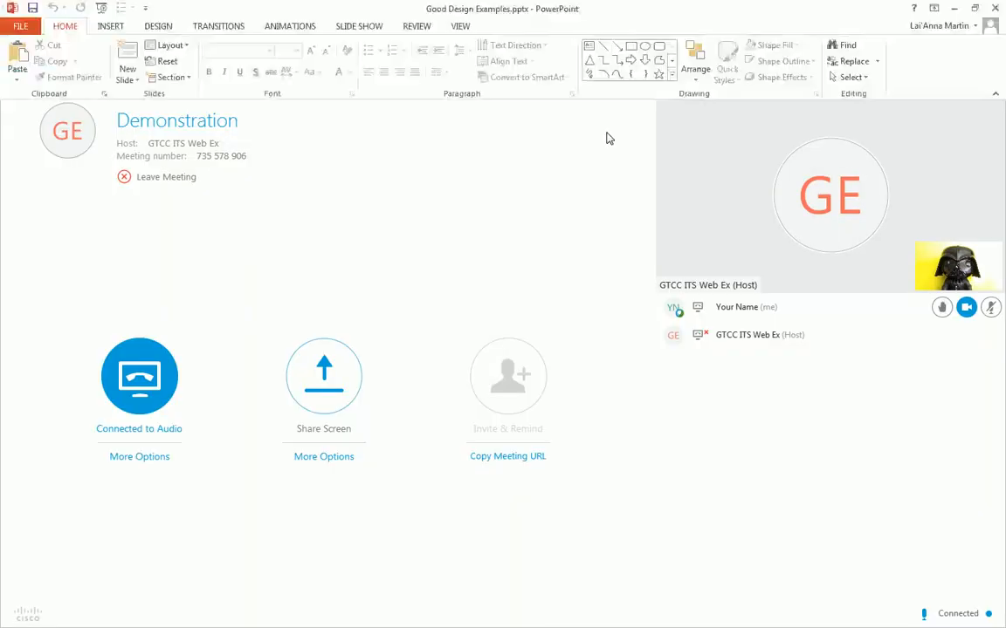
Step: Start the Good Design Examples slideshow from the beginning, then stop sharing PowerPoint
{"action": "left_click", "coordinate": [323, 377]}
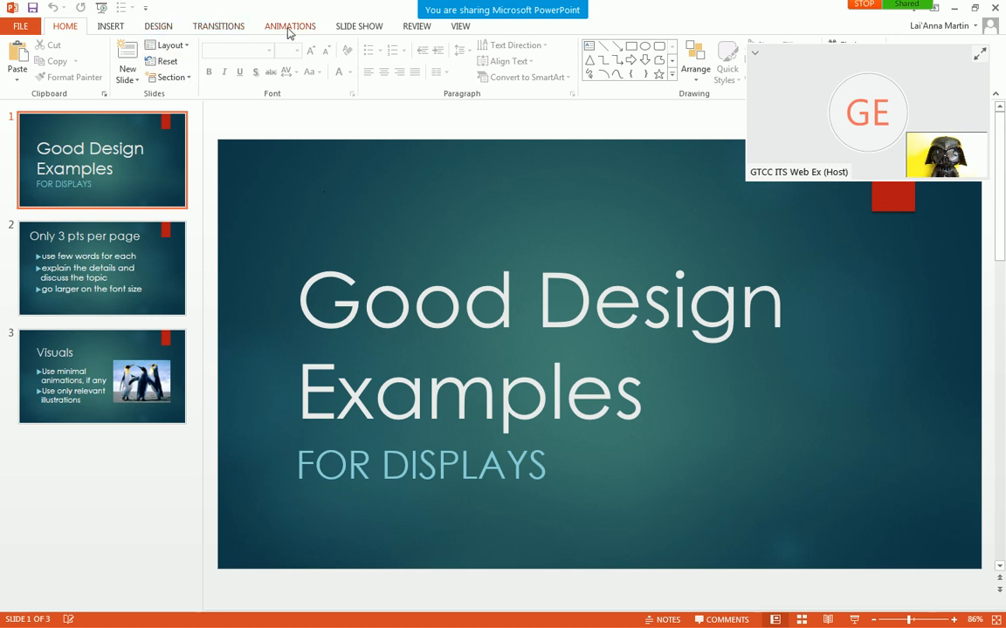
{"action": "left_click", "coordinate": [359, 26]}
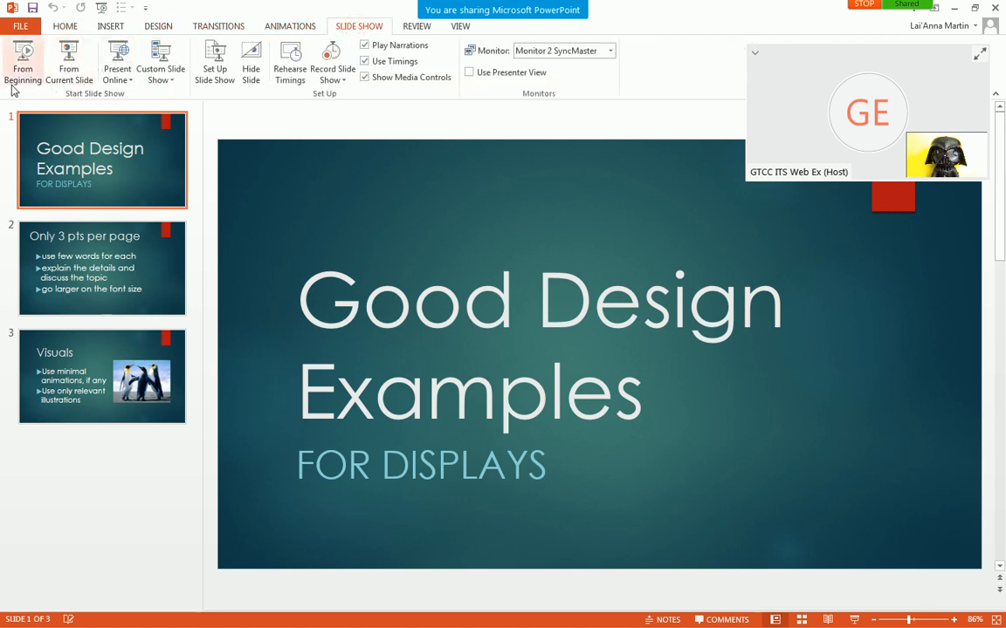
{"action": "left_click", "coordinate": [23, 65]}
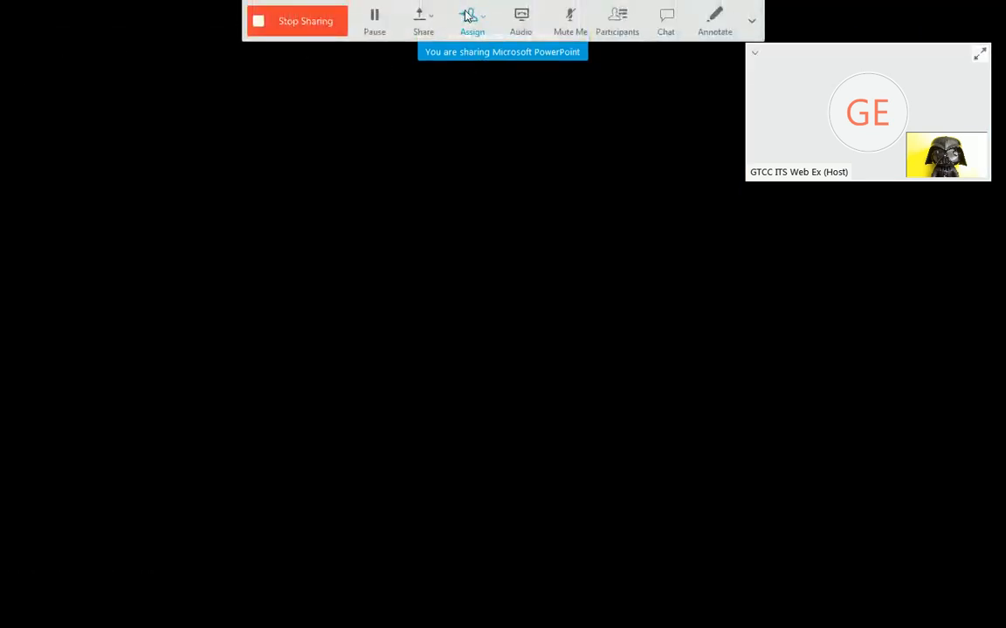
{"action": "left_click", "coordinate": [297, 20]}
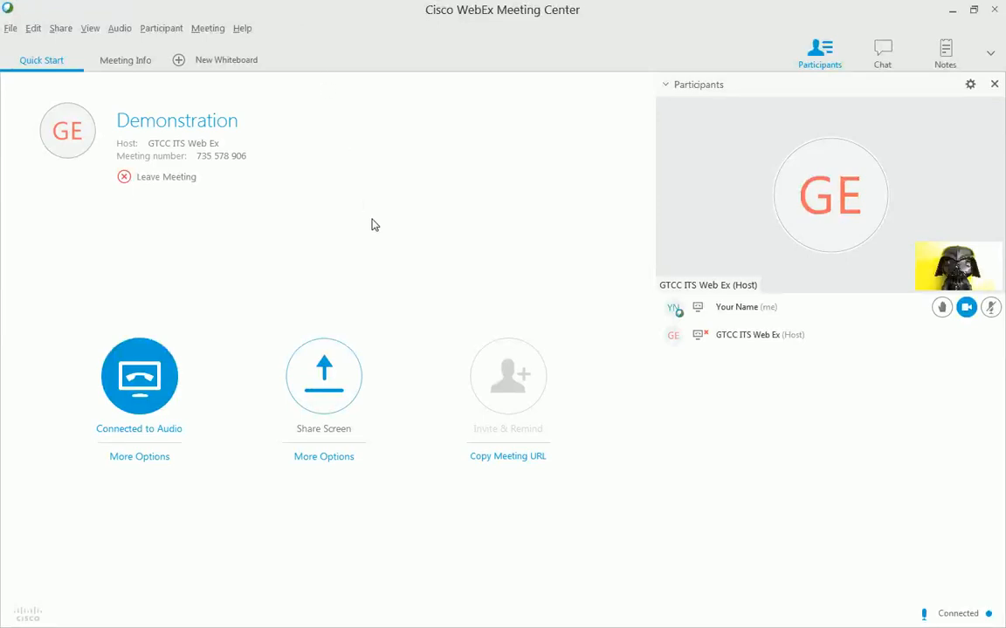